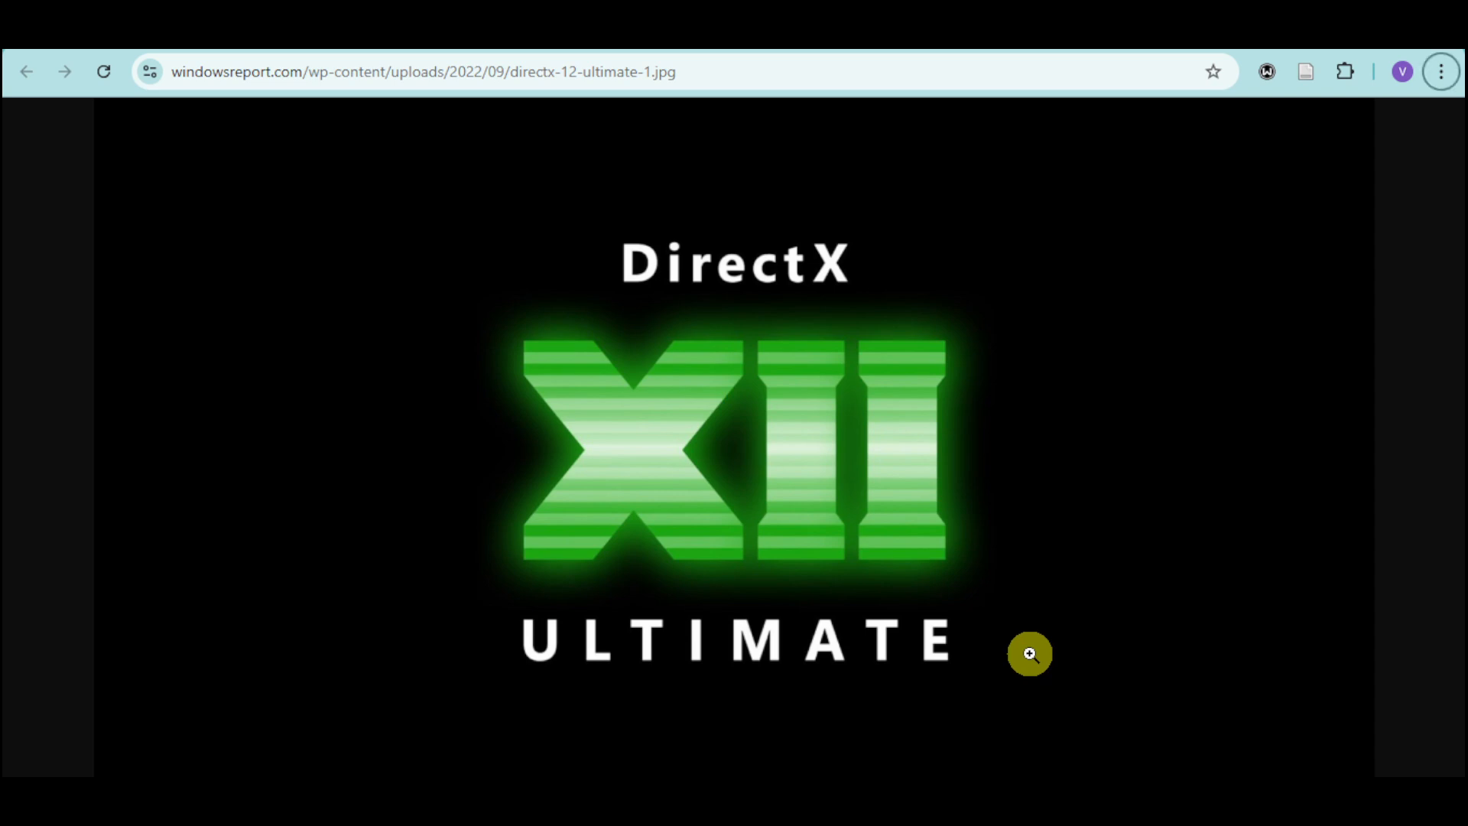
mouse_move(1074, 638)
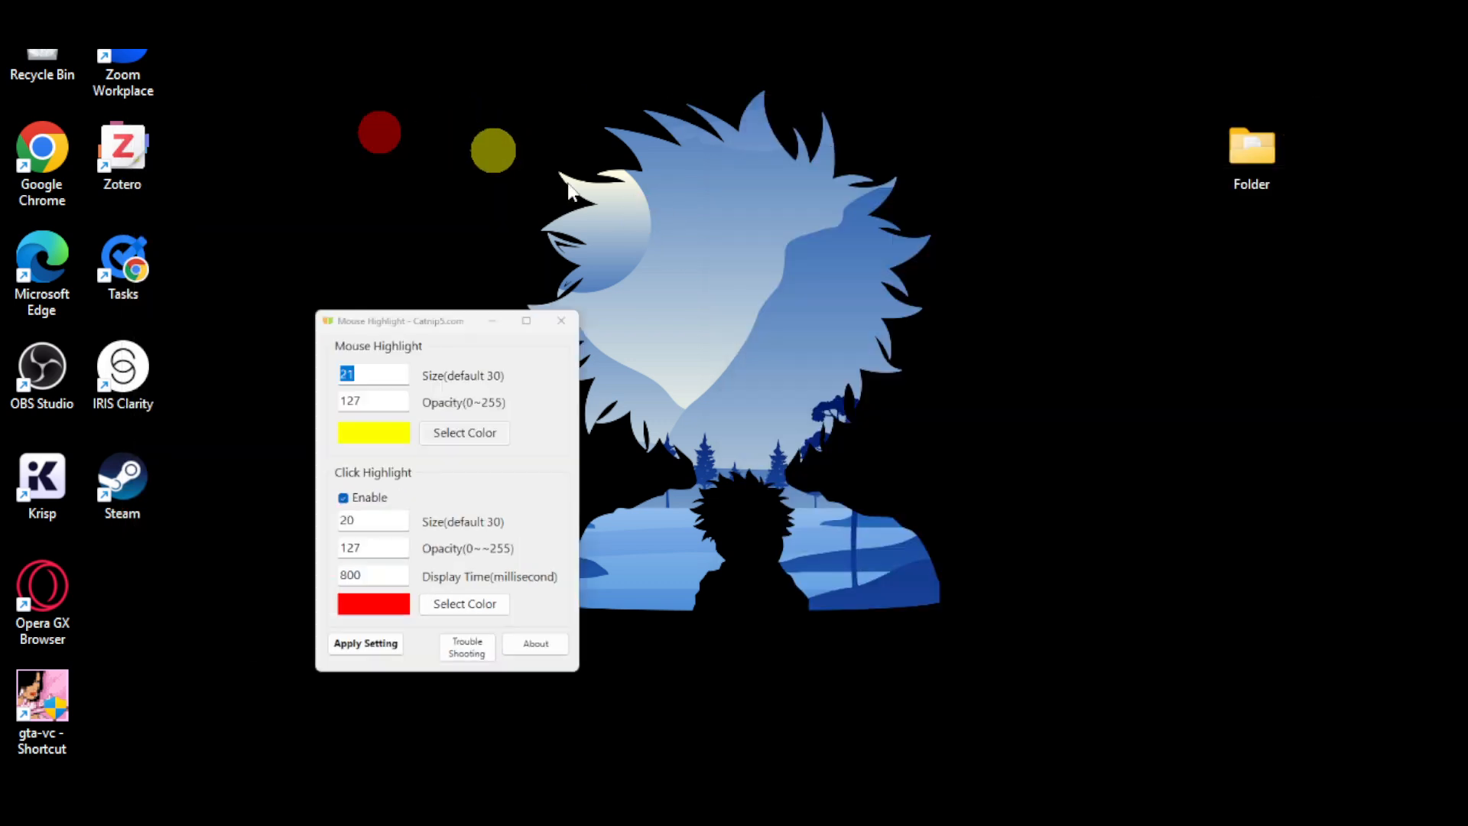
Step: Search 'se' from the Start menu and launch the Settings app
left_click(561, 321)
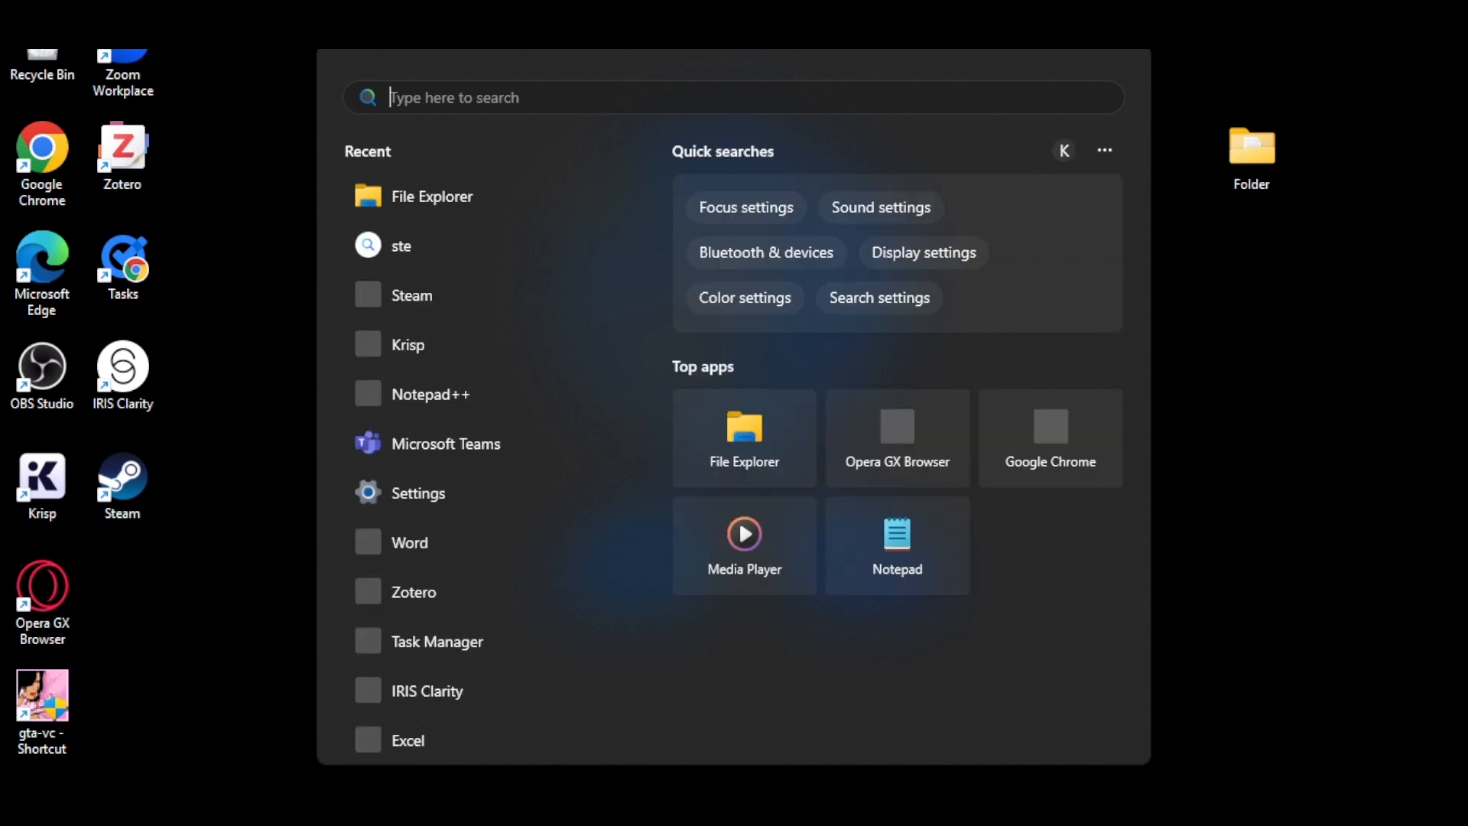
type("se")
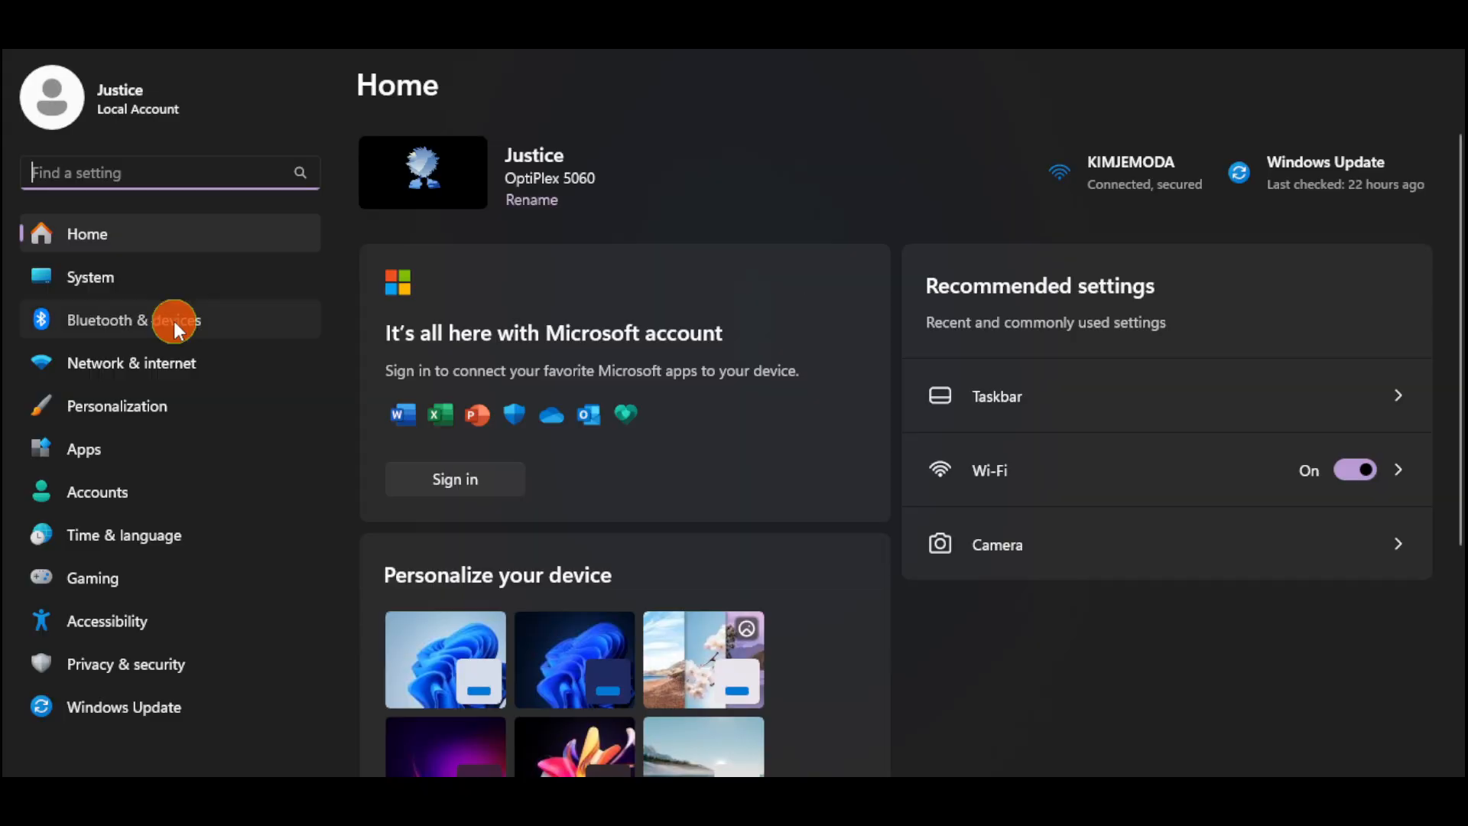
Step: Pass through Bluetooth & devices in the sidebar to reach Windows Update
left_click(133, 320)
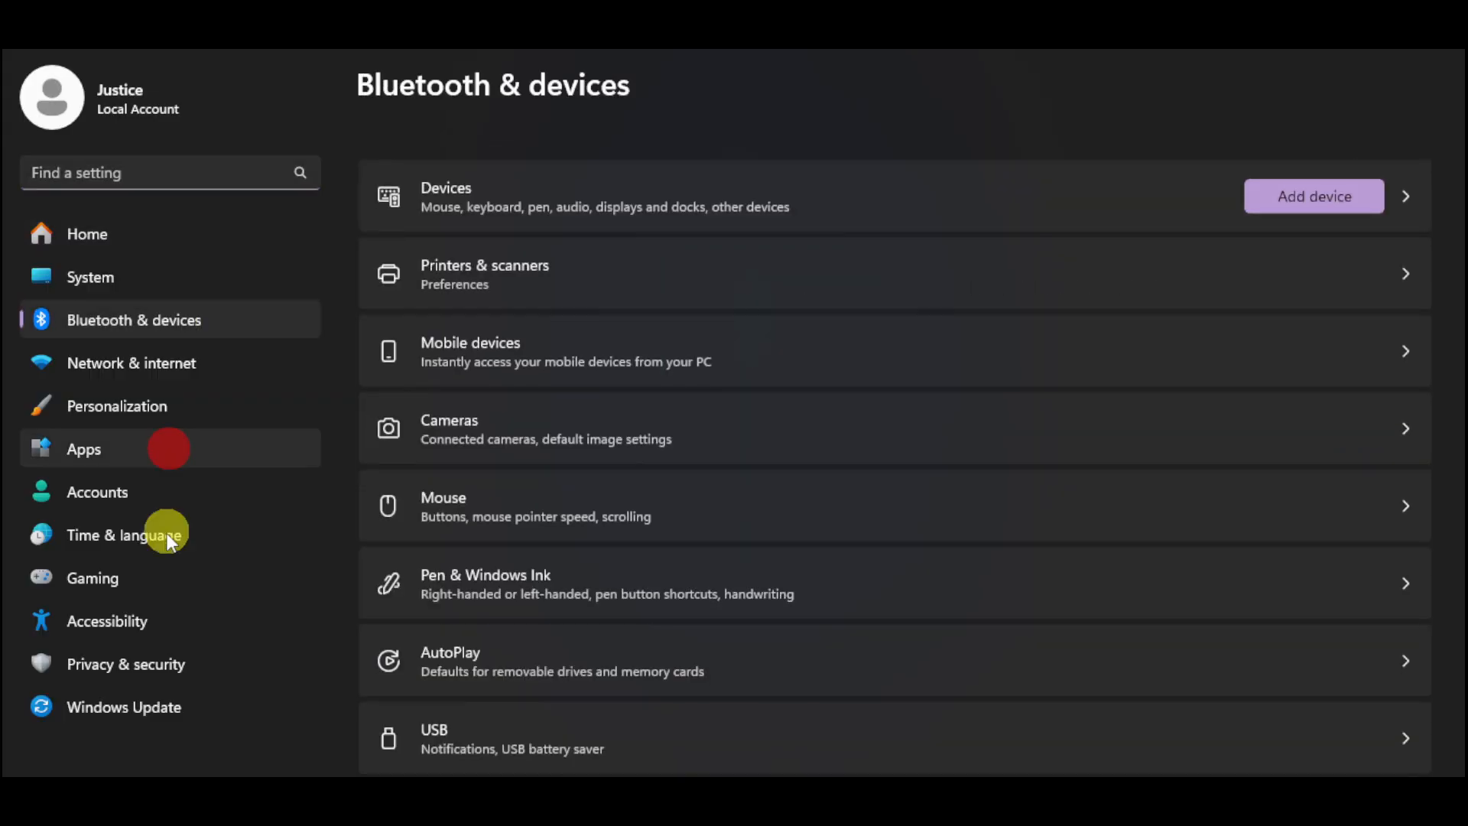
mouse_move(211, 721)
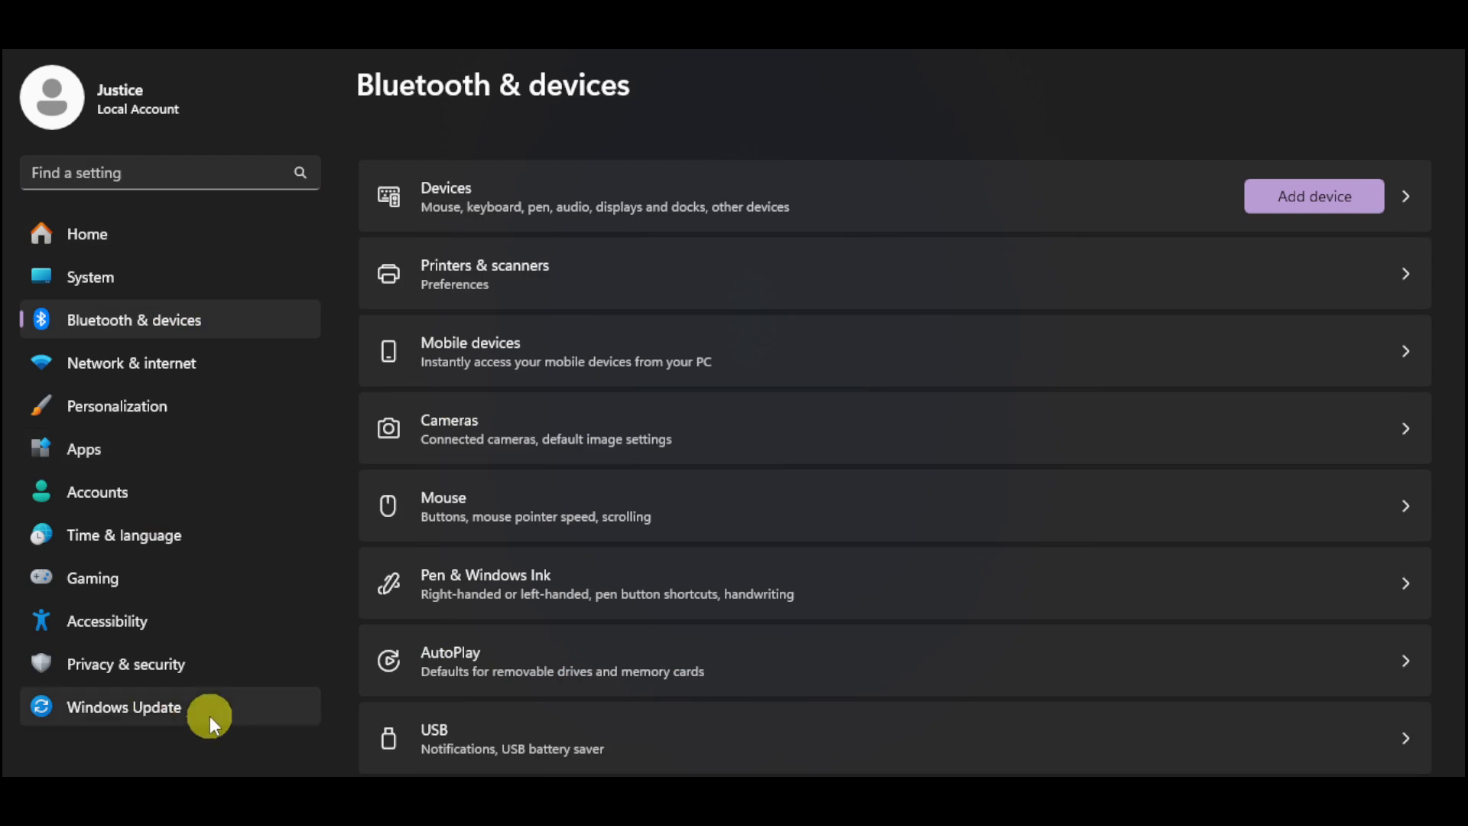
left_click(124, 707)
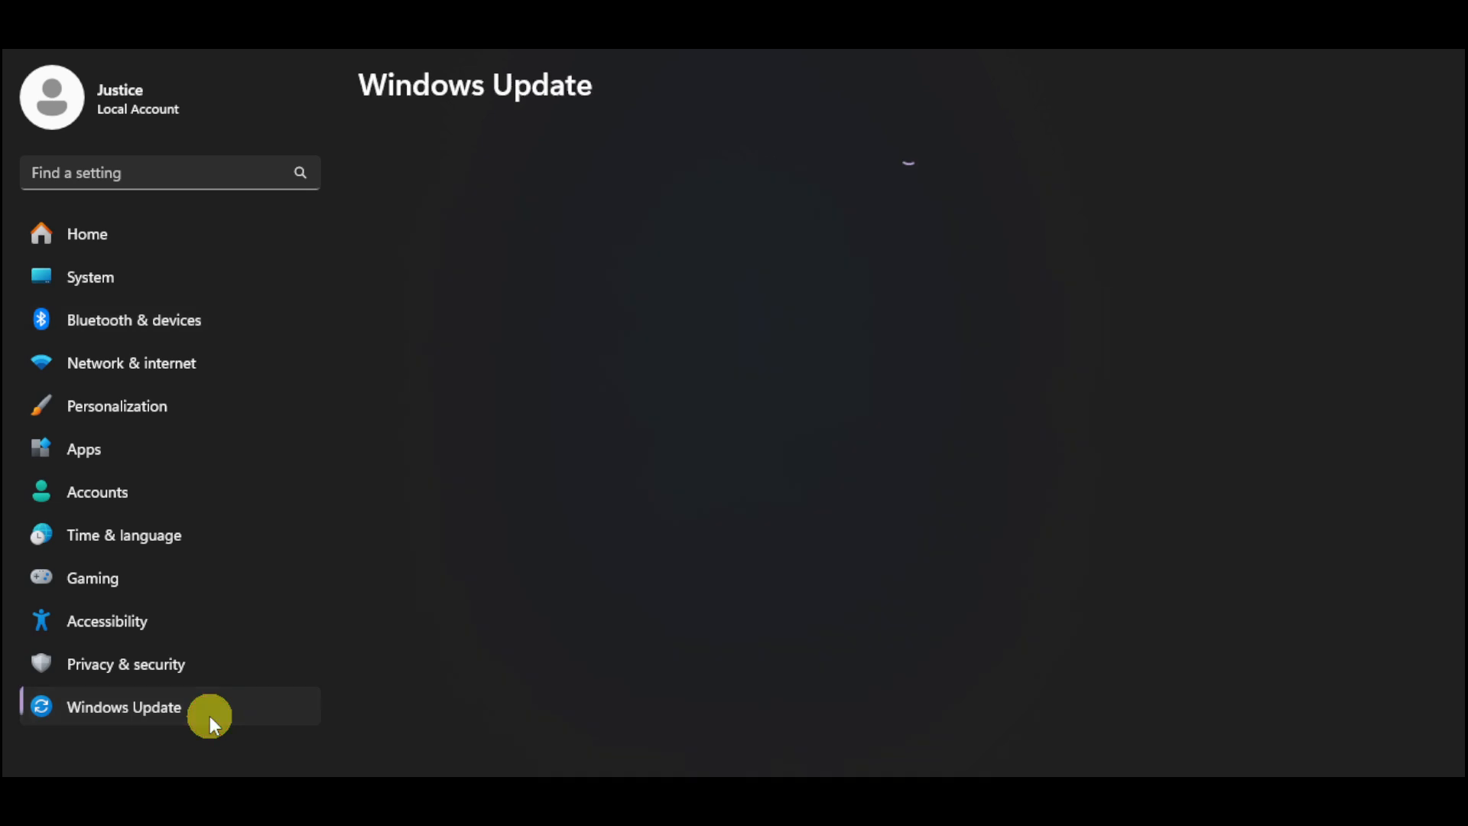
mouse_move(985, 297)
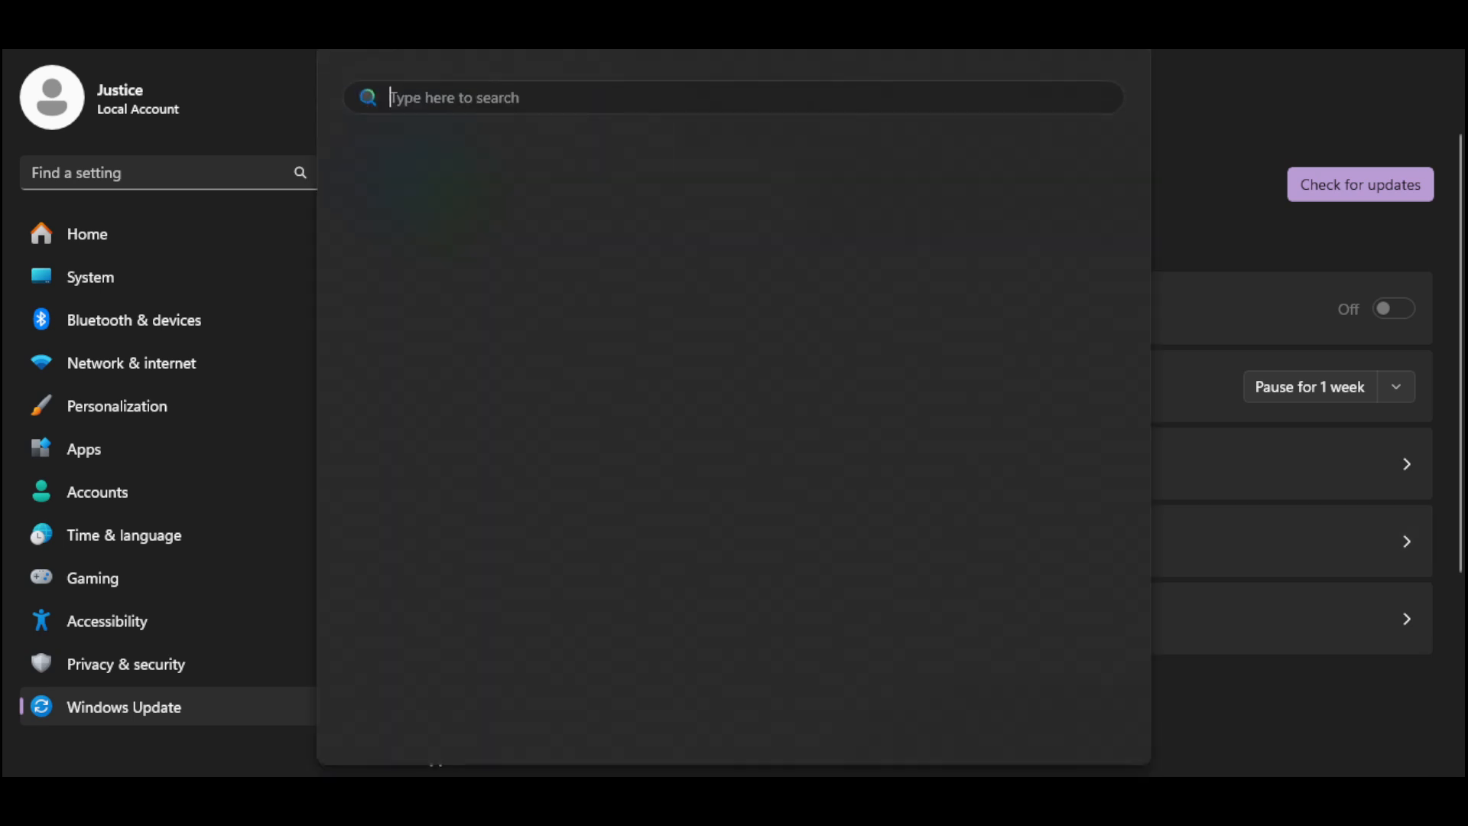
Step: Search 'gr' in Start and open the Graphics settings result
type("graphic")
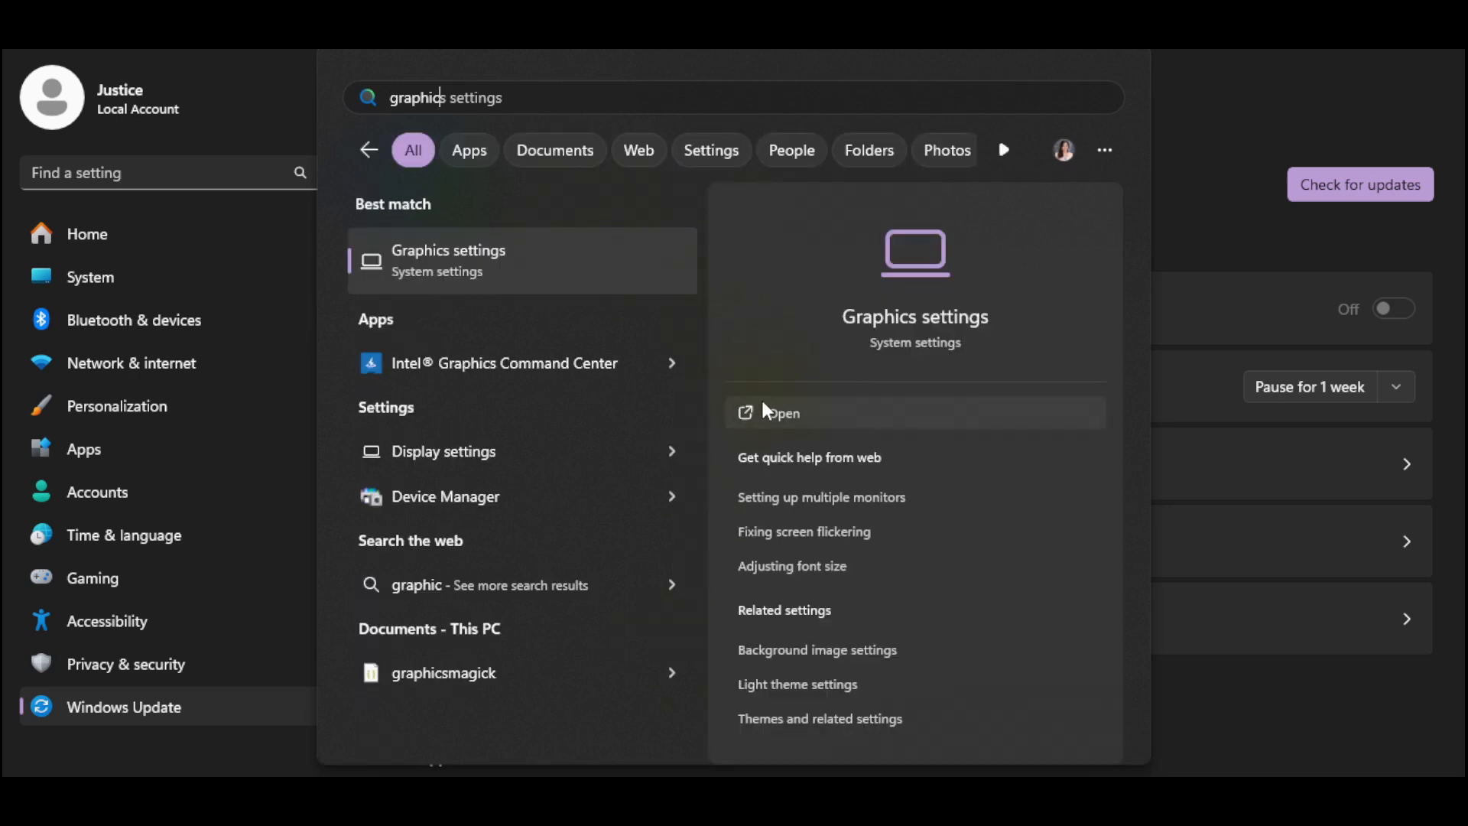
left_click(778, 412)
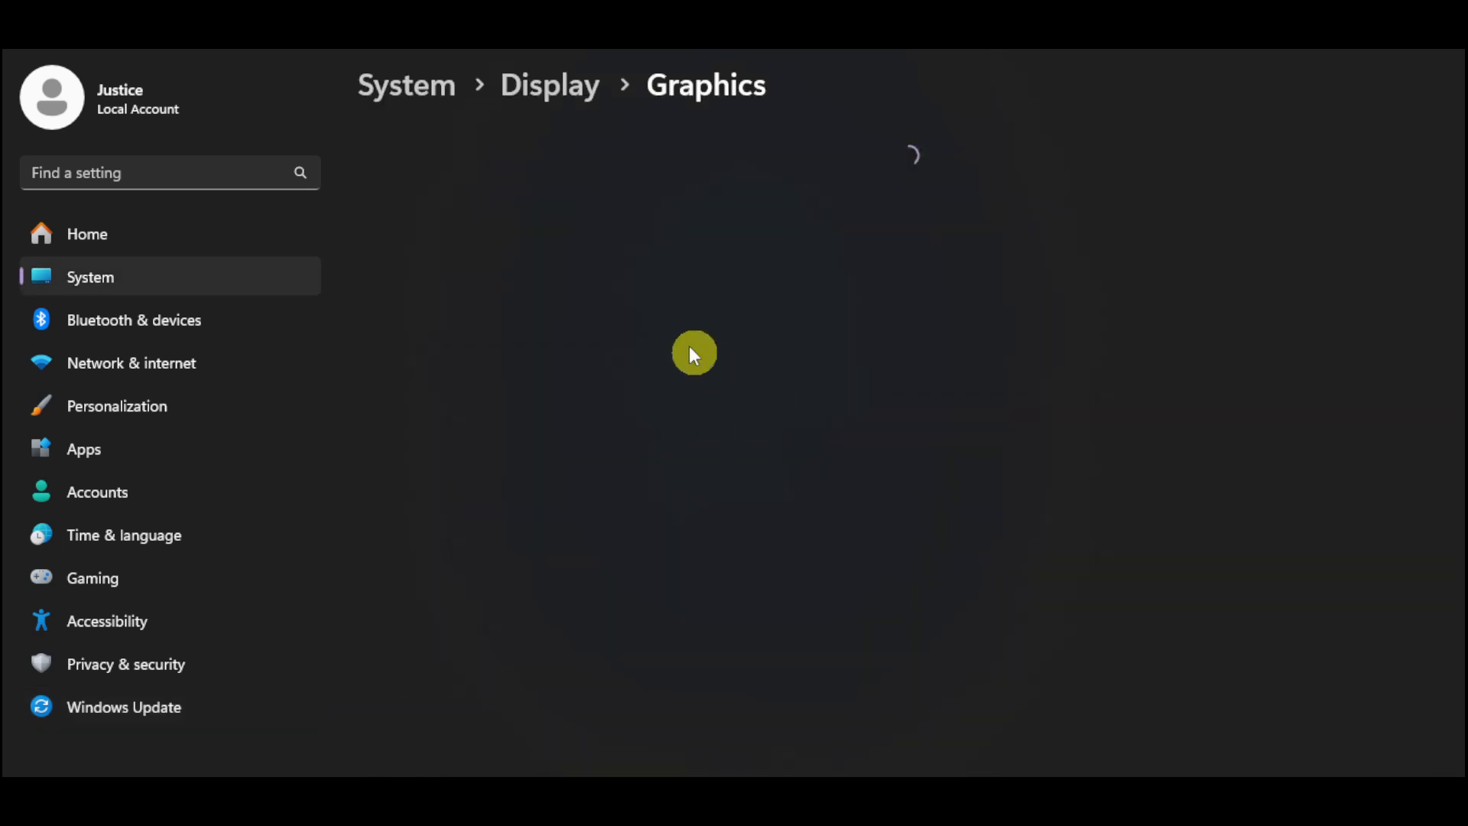
mouse_move(730, 126)
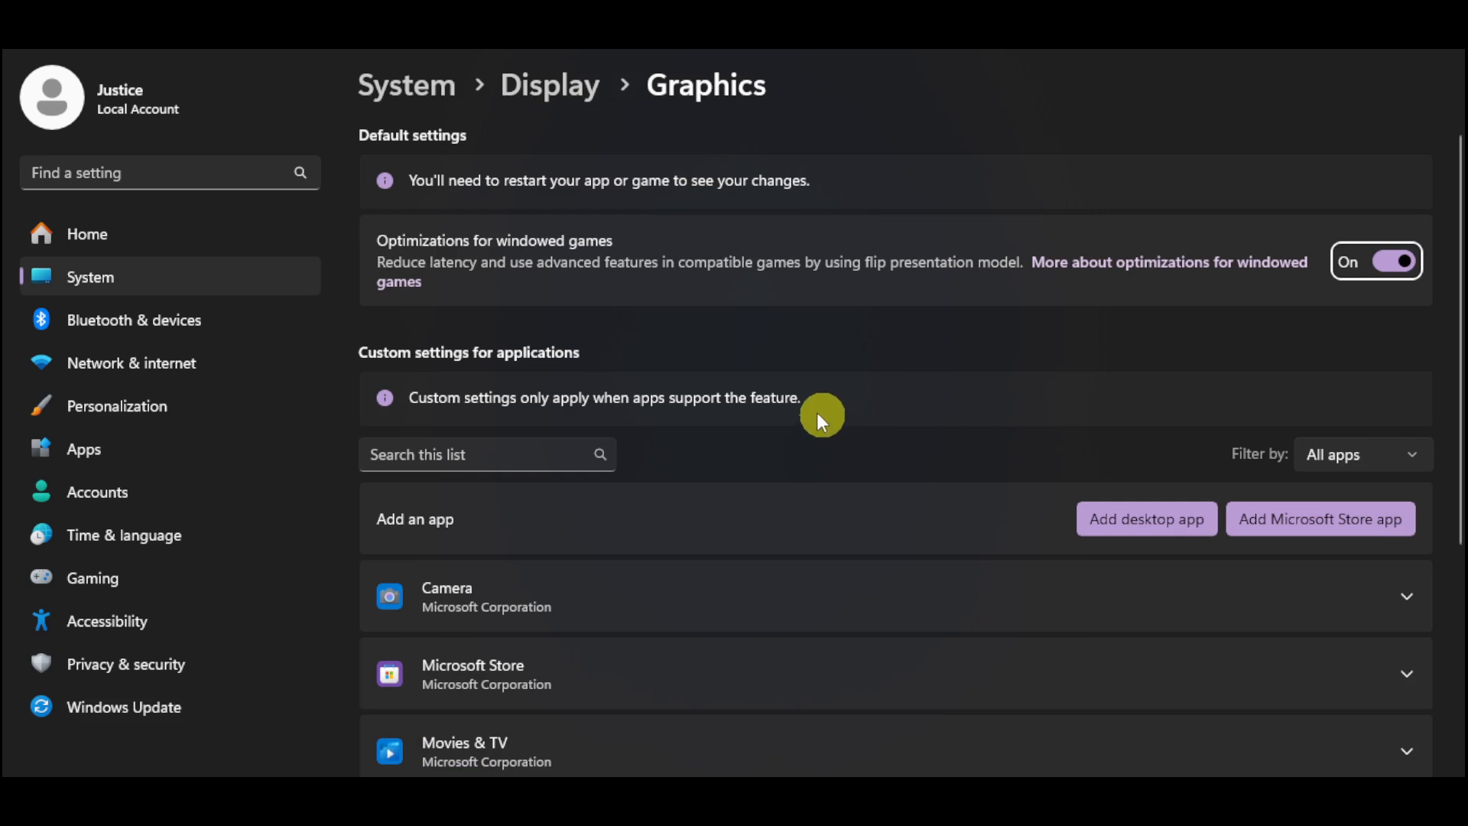
mouse_move(1290, 286)
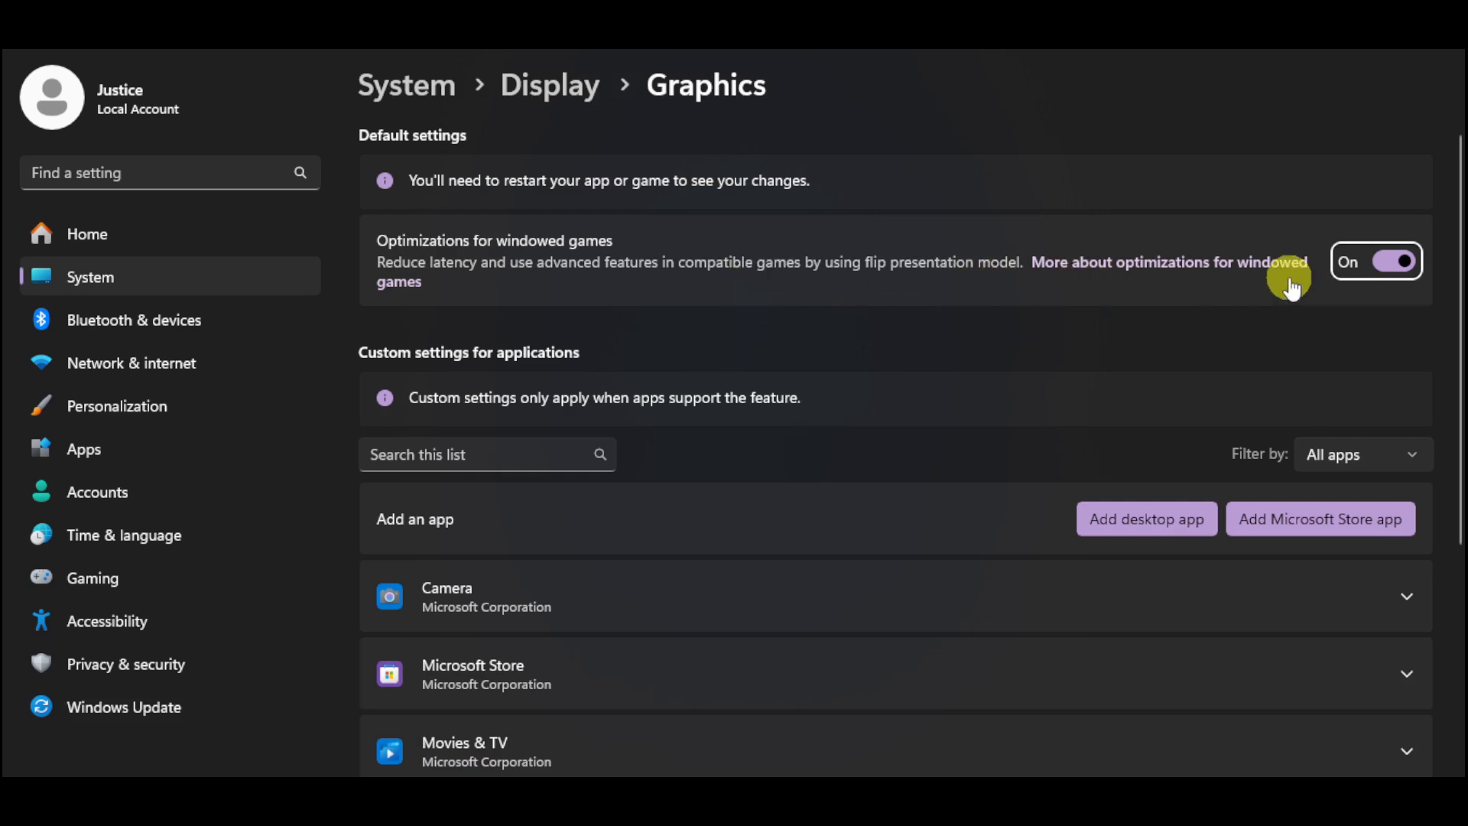
mouse_move(1323, 296)
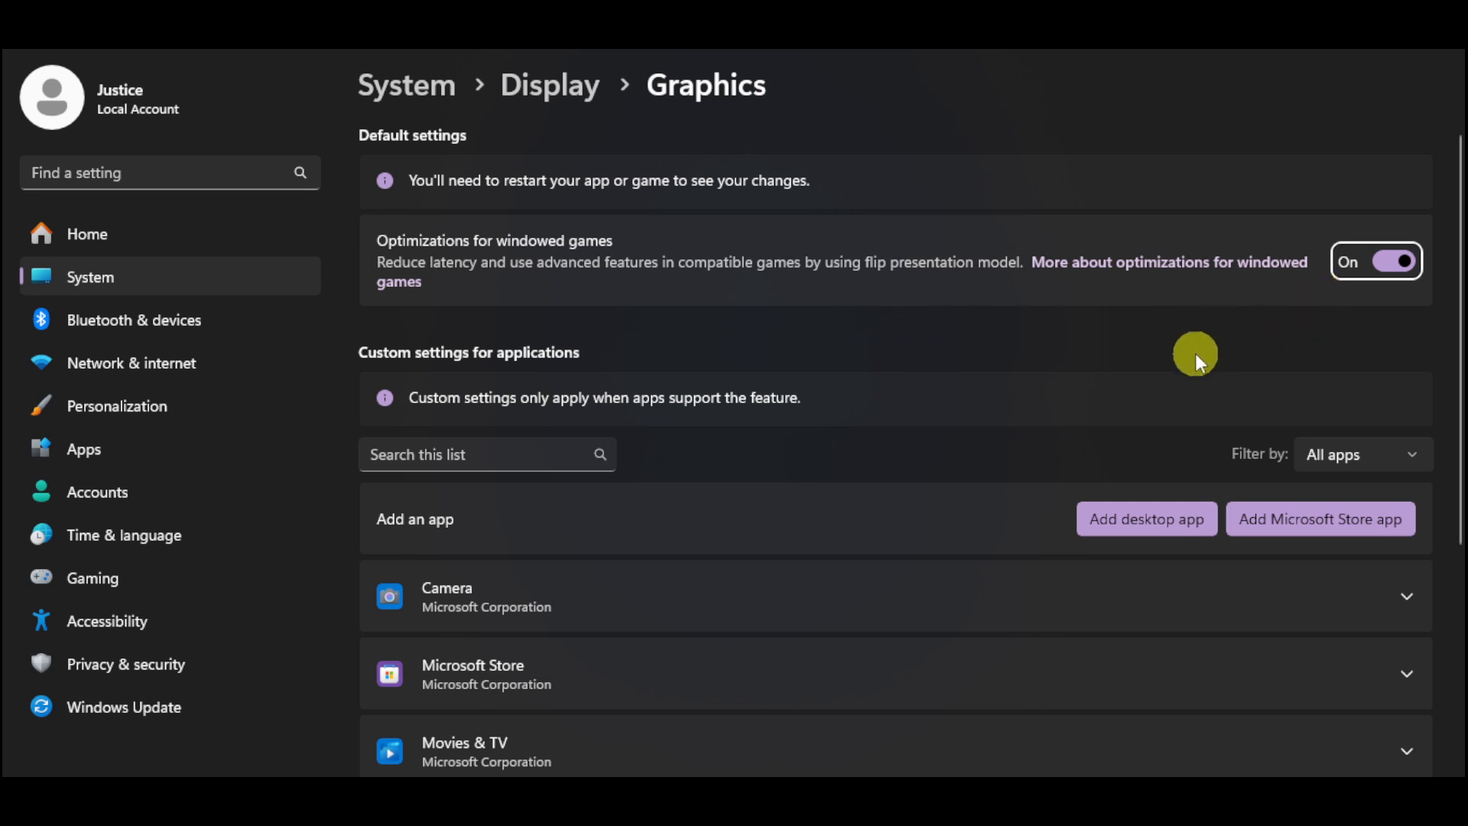
Step: Expand gta-vc's graphics options, leaving GPU preference at Let Windows decide (High performance)
scroll("down", 3)
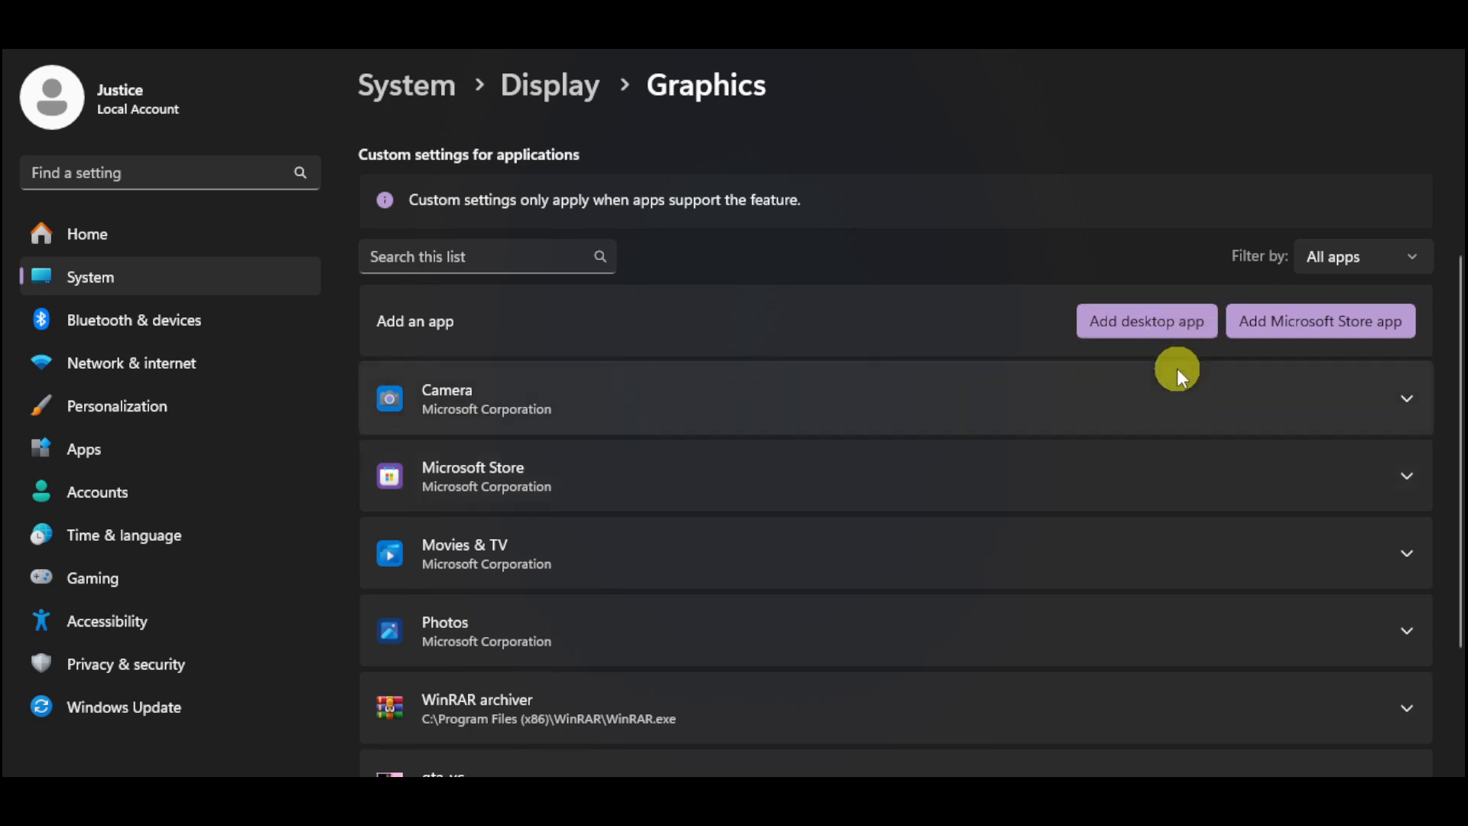
scroll("down", 3)
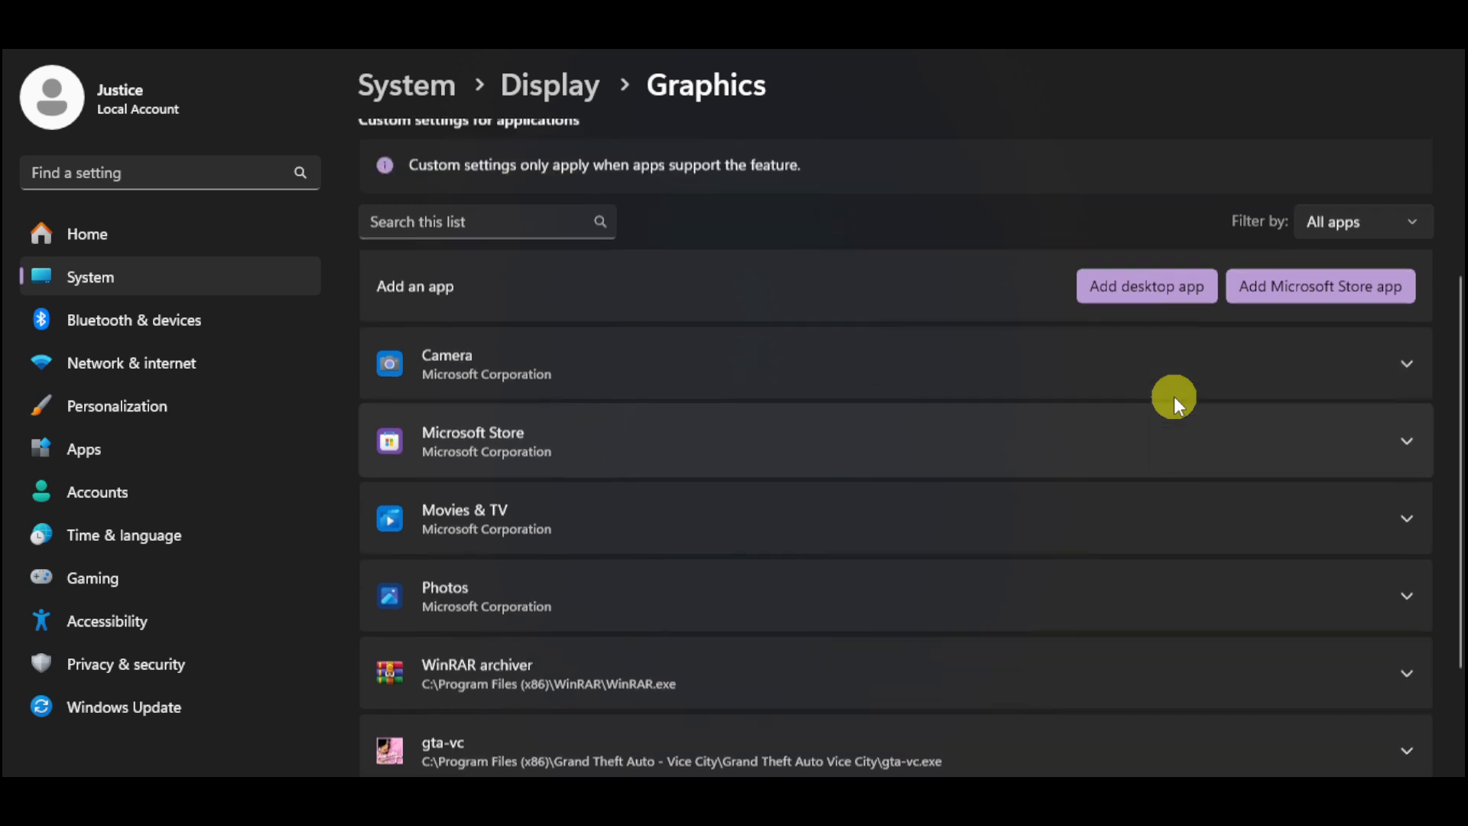
scroll("down", 3)
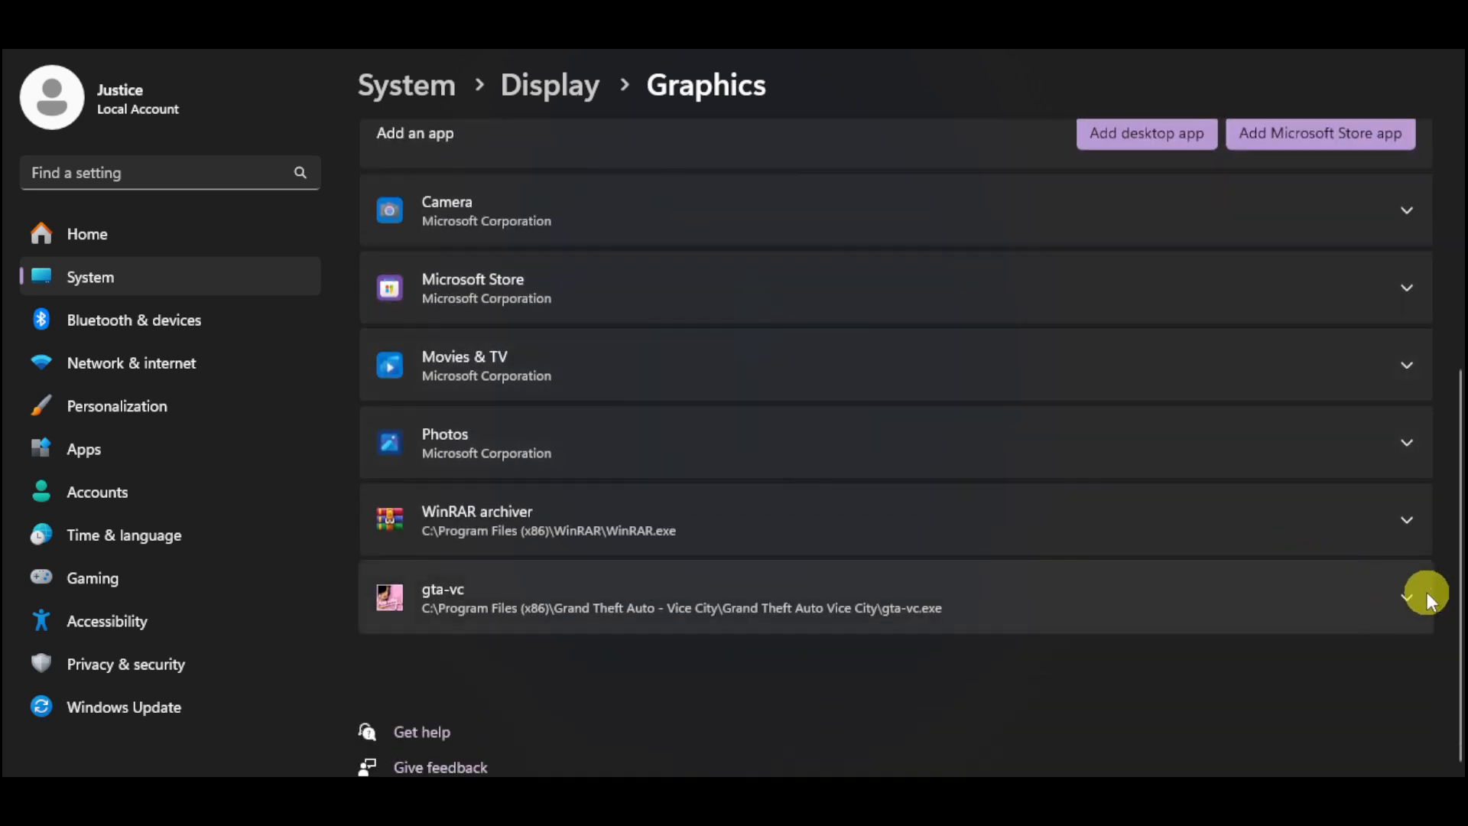
left_click(1407, 596)
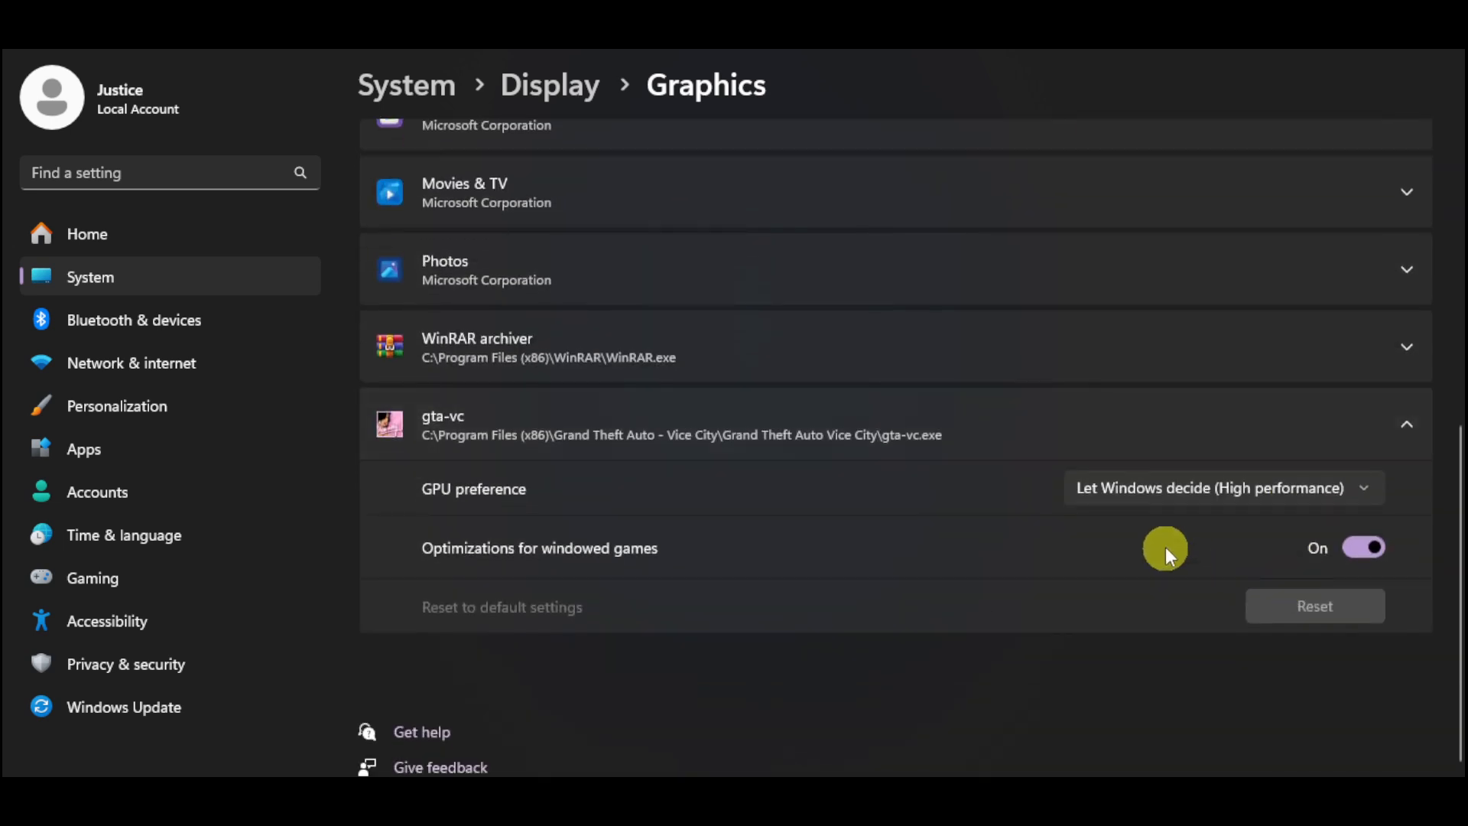
left_click(1222, 488)
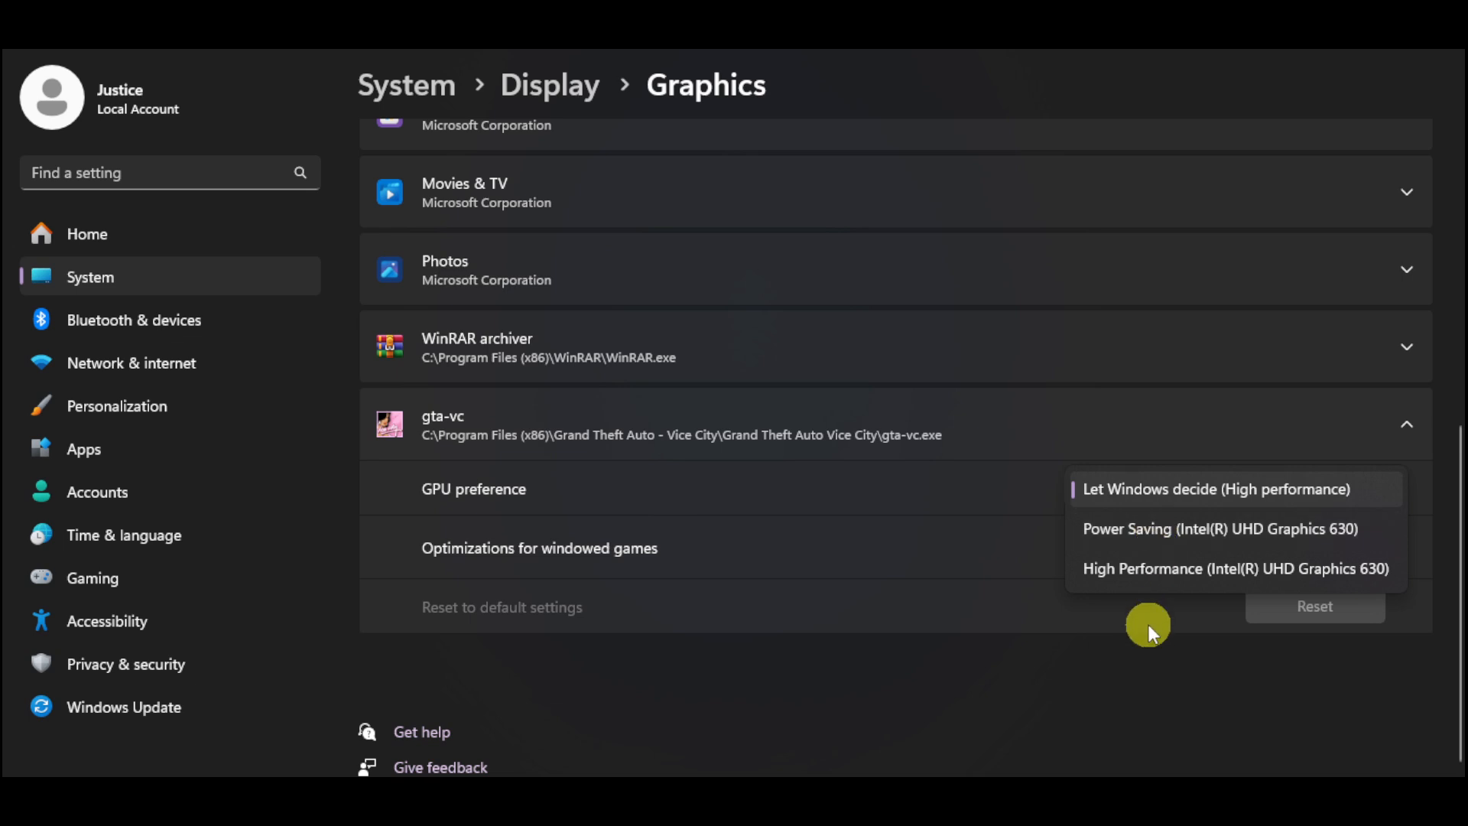
left_click(1215, 488)
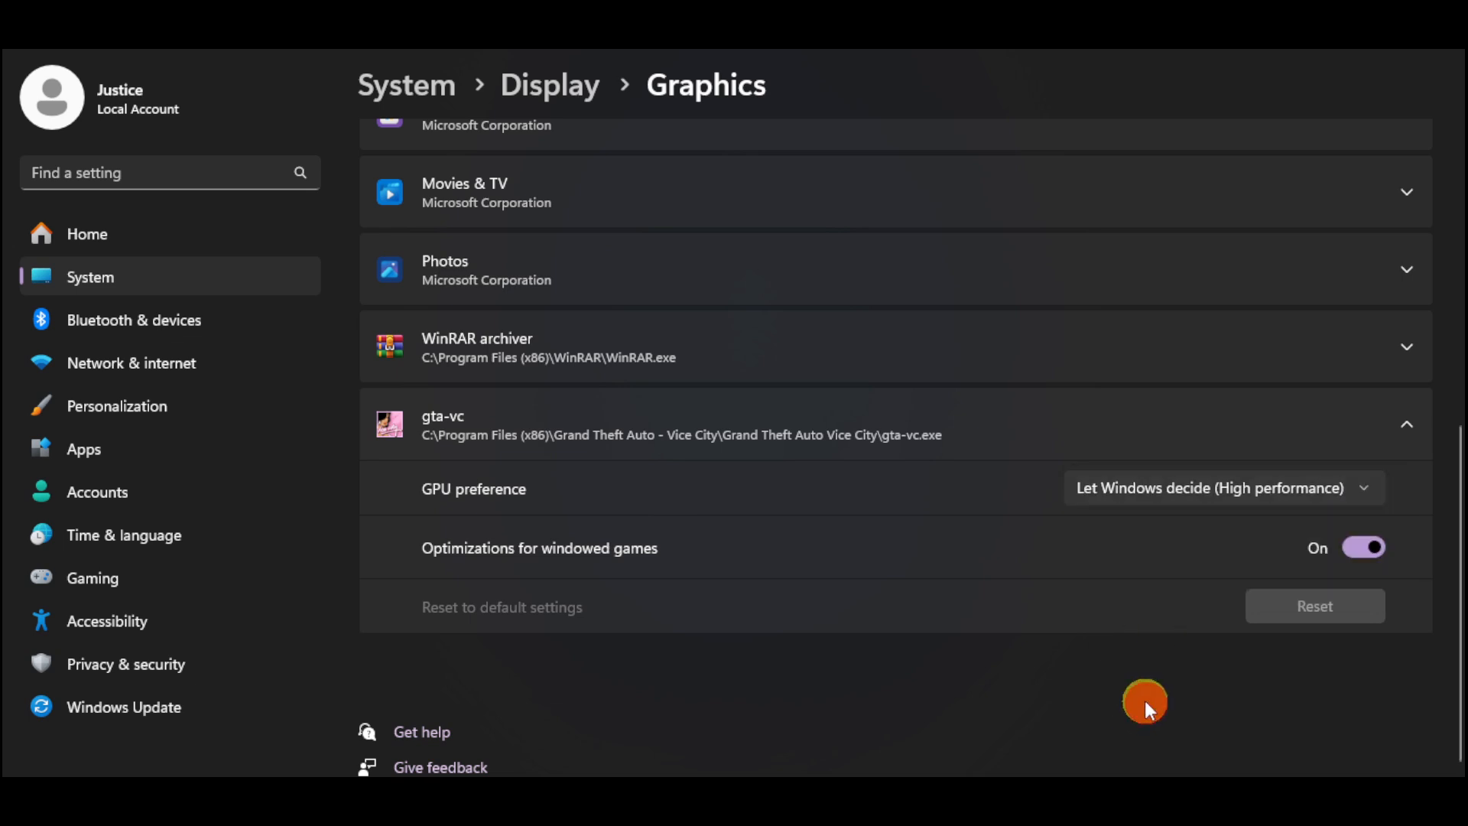